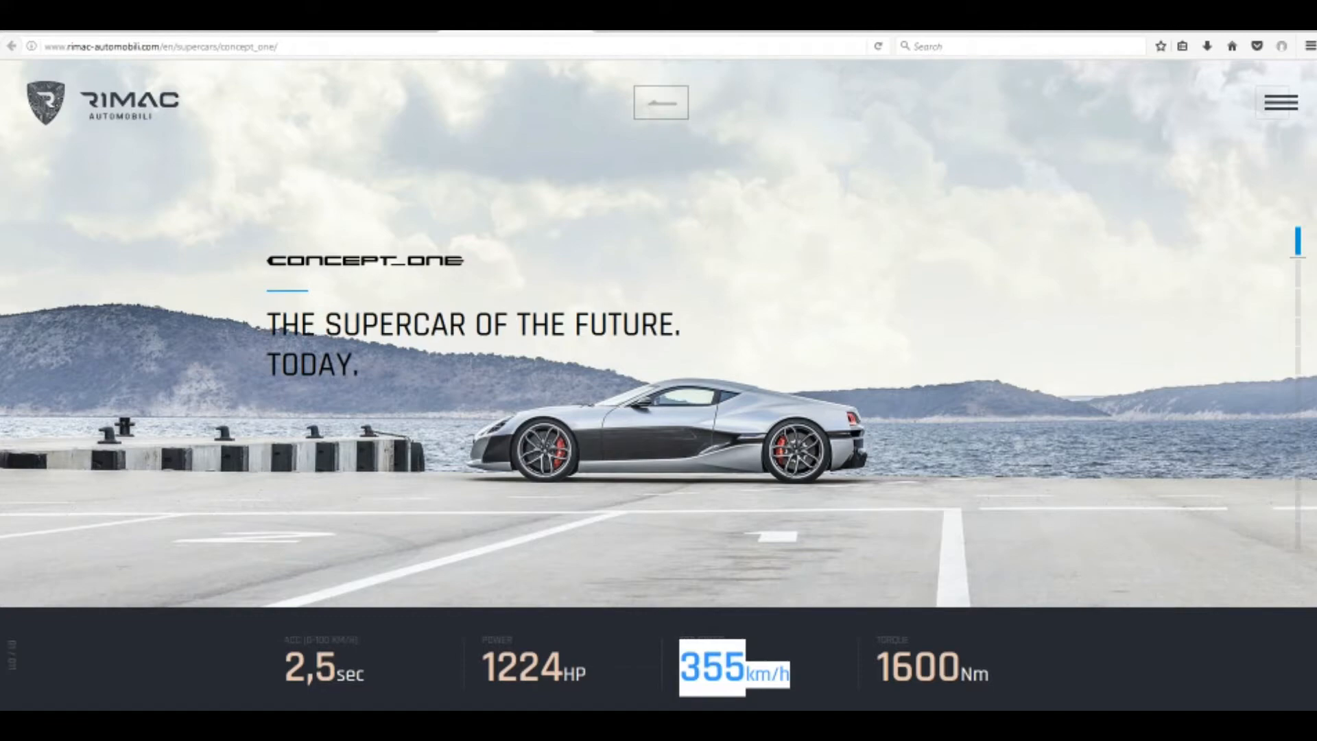
- Scroll to the All Wheel Torque Vectoring section and start its 'See it in action' video
scroll(down, 3)
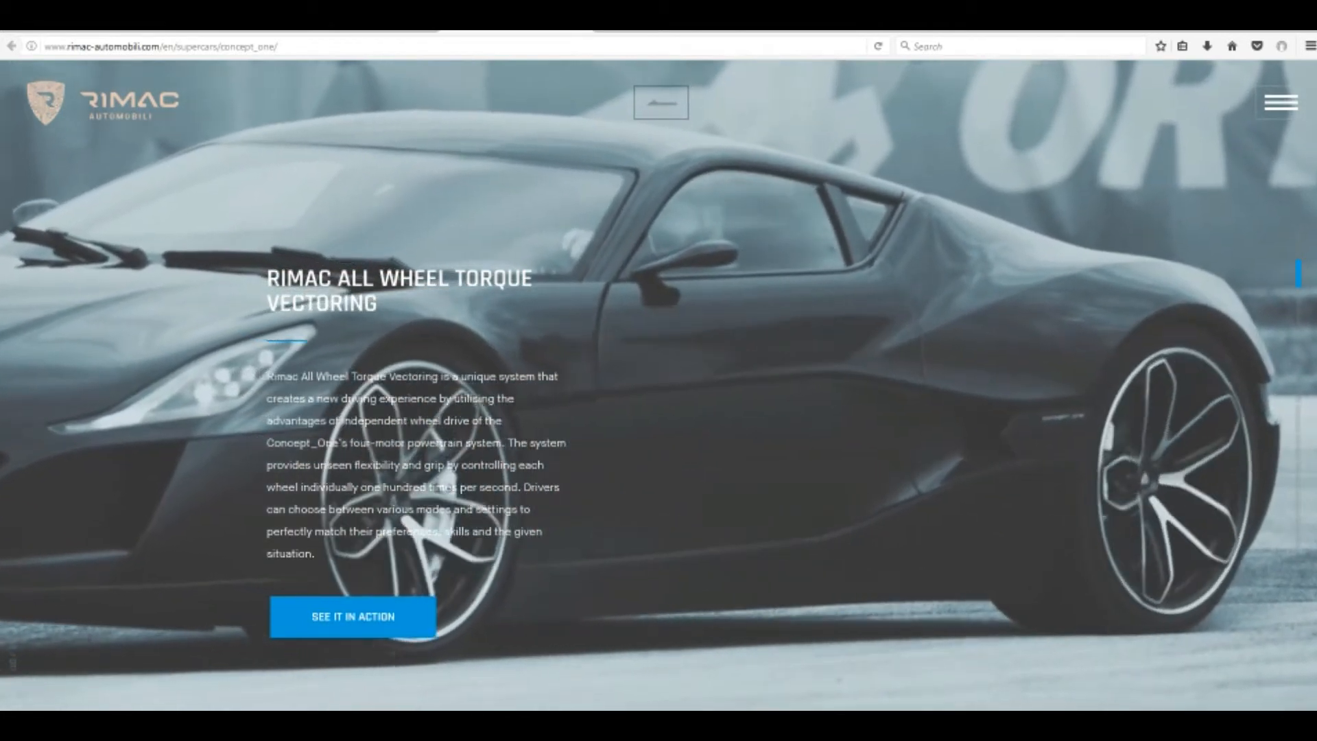
click(352, 617)
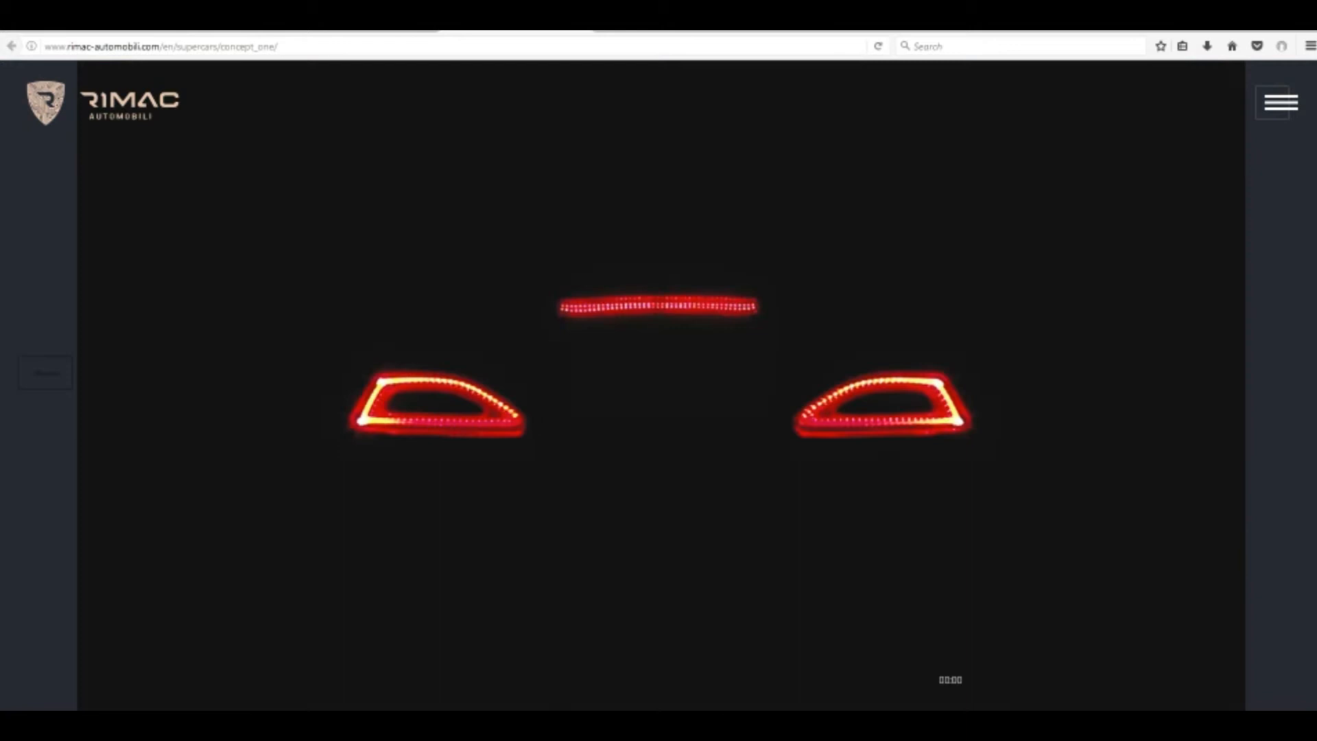